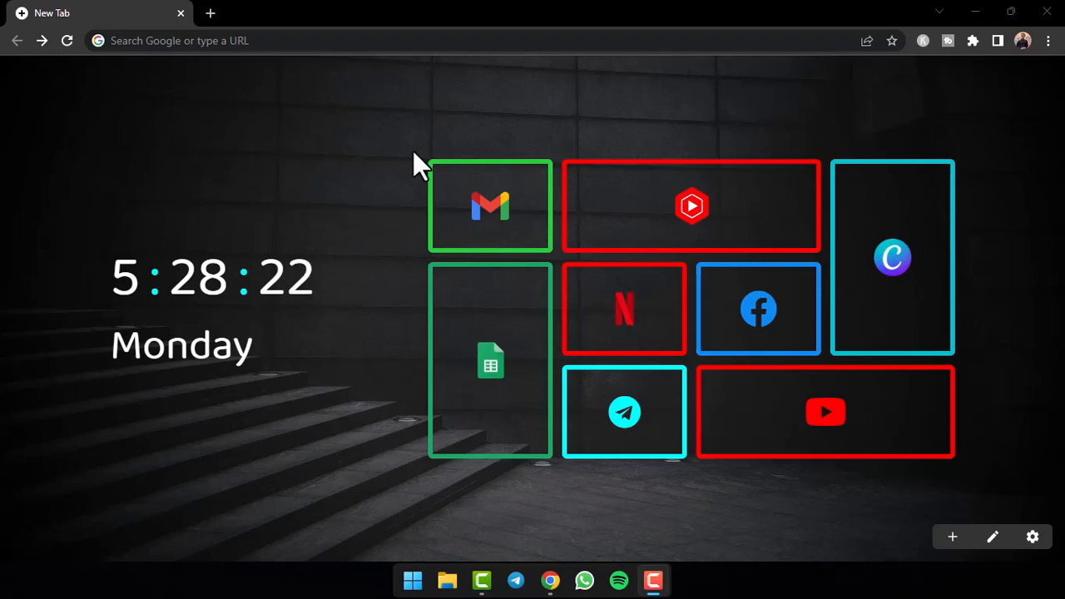
{"action": "mouse_move", "coordinate": [402, 187]}
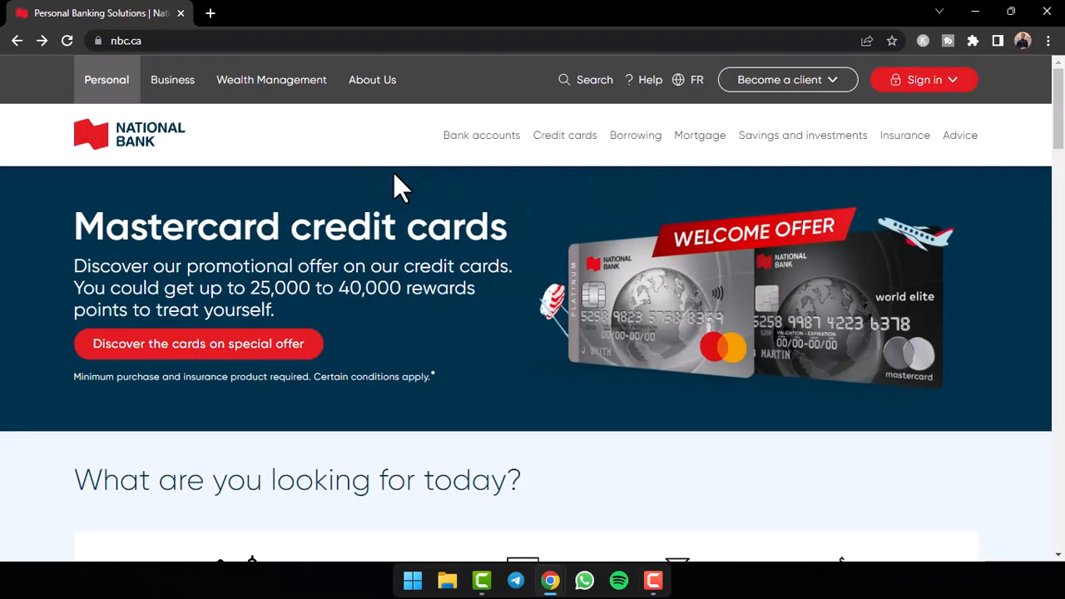
{"action": "mouse_move", "coordinate": [407, 200]}
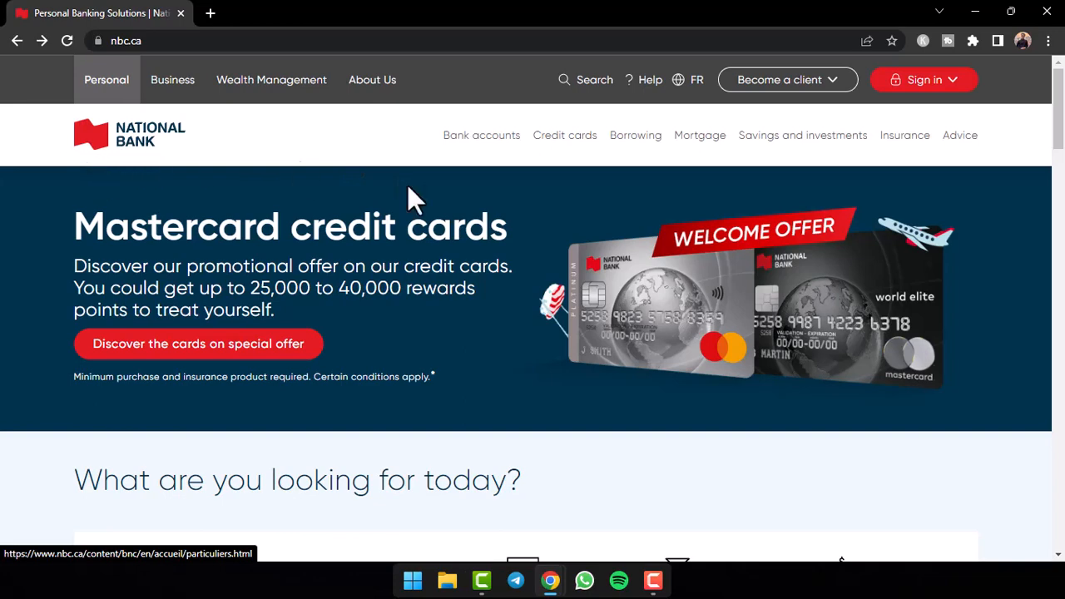
Step: Expand the Bank accounts menu in the top navigation to see account options
{"action": "left_click", "coordinate": [481, 134]}
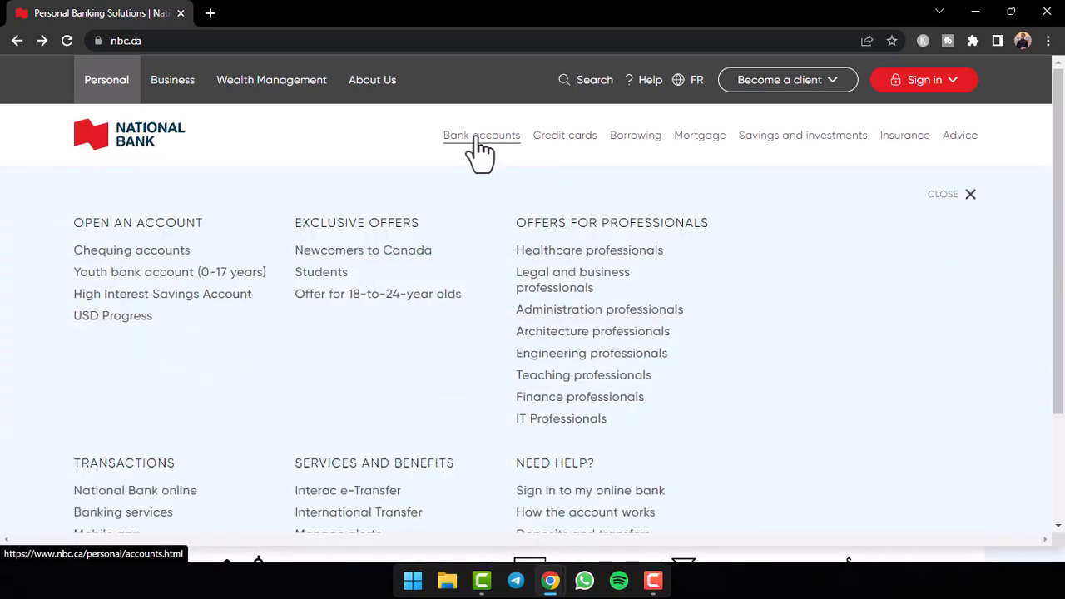
{"action": "mouse_move", "coordinate": [248, 254]}
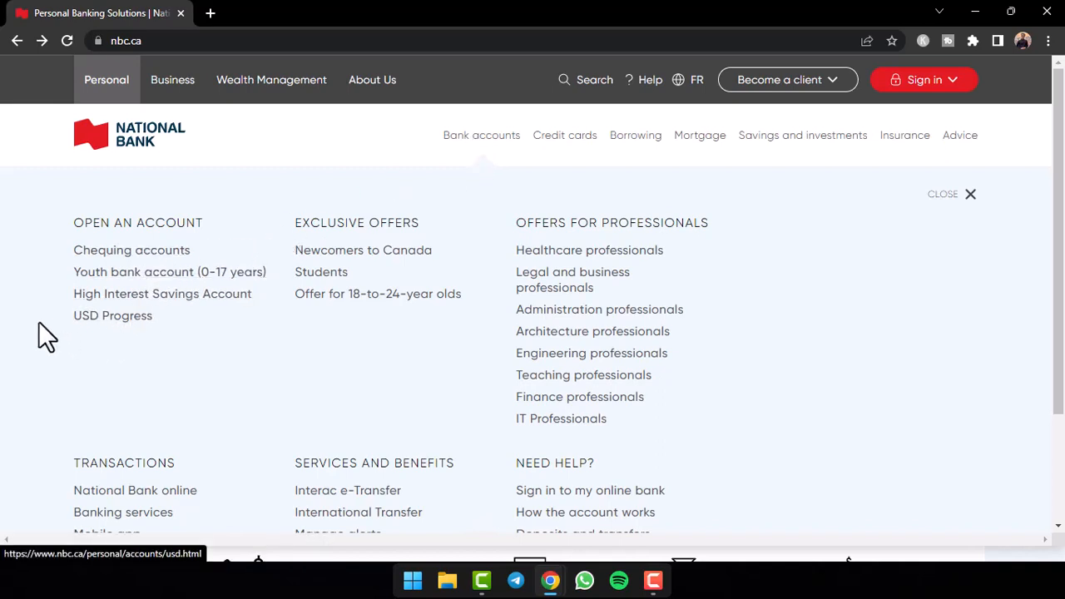
{"action": "mouse_move", "coordinate": [132, 249]}
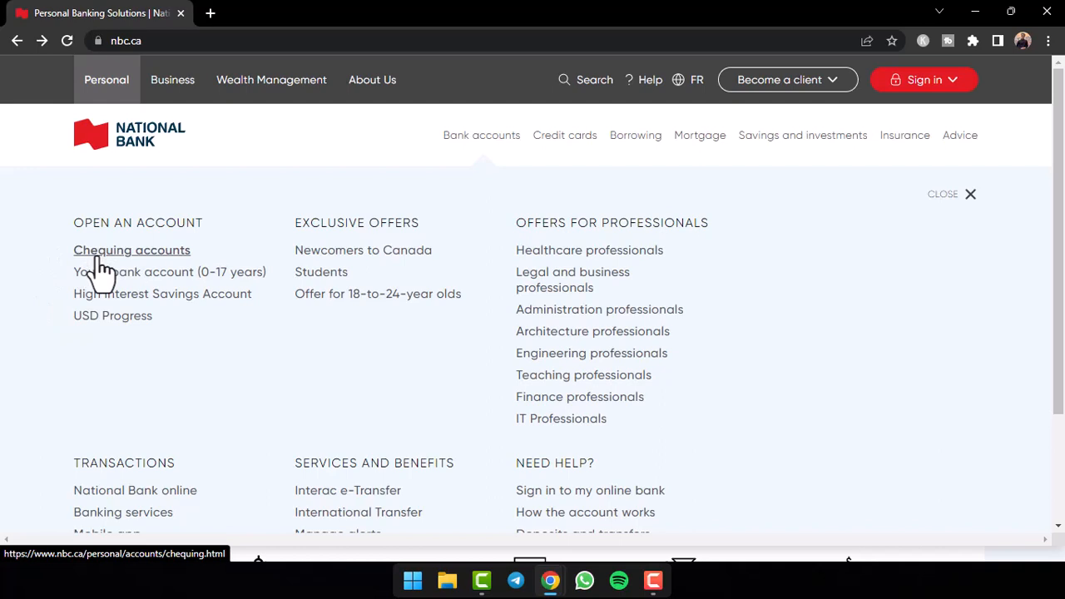
{"action": "mouse_move", "coordinate": [163, 293]}
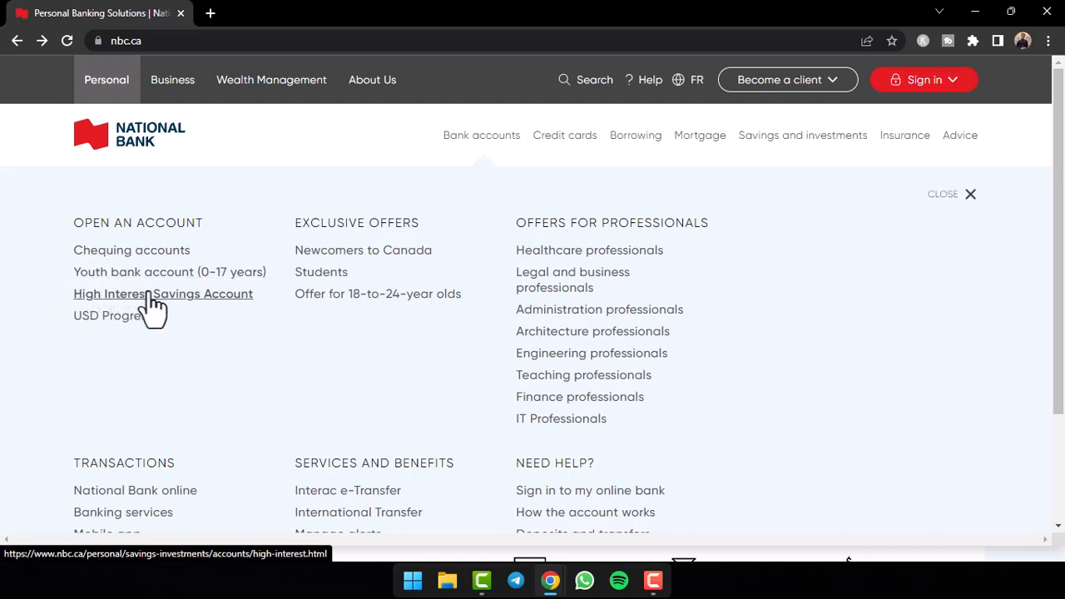
{"action": "mouse_move", "coordinate": [112, 315]}
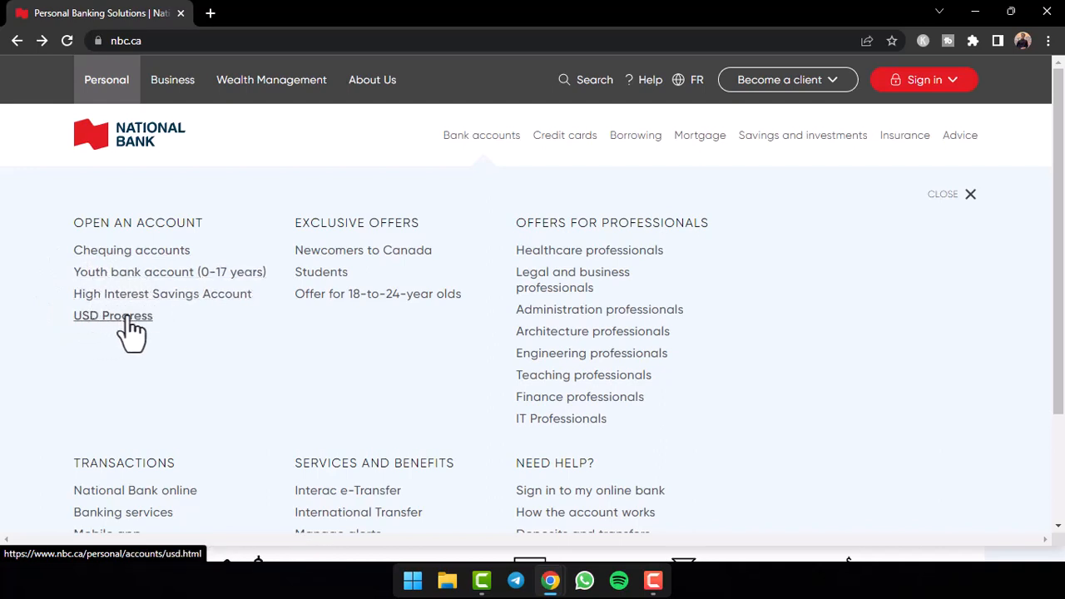
{"action": "mouse_move", "coordinate": [123, 272]}
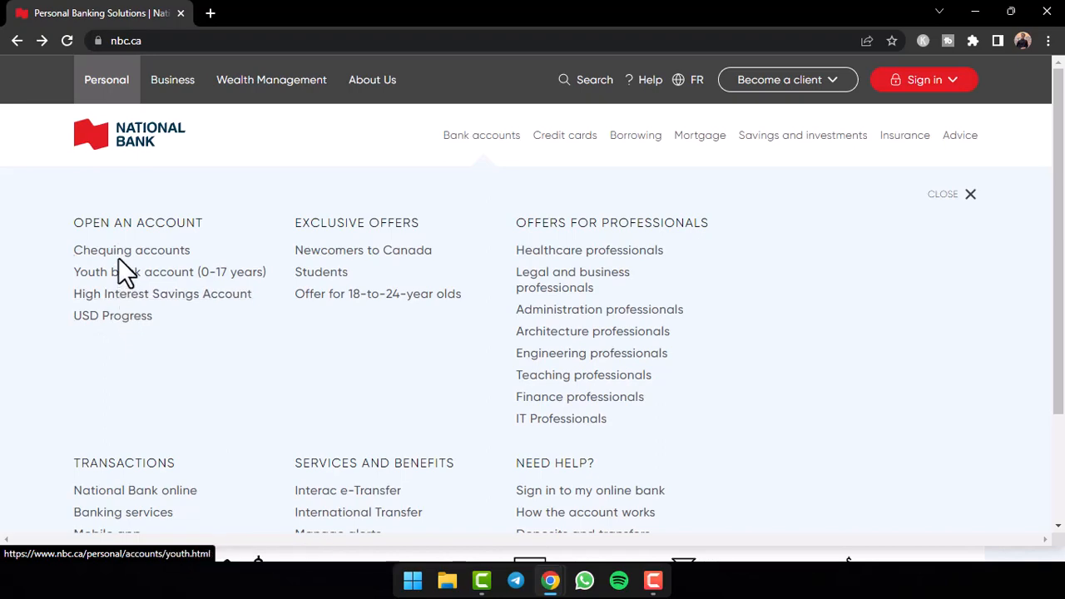
Step: Go to Chequing accounts and scroll to The Minimalist, Modest, Connected and Total packages
{"action": "left_click", "coordinate": [132, 250]}
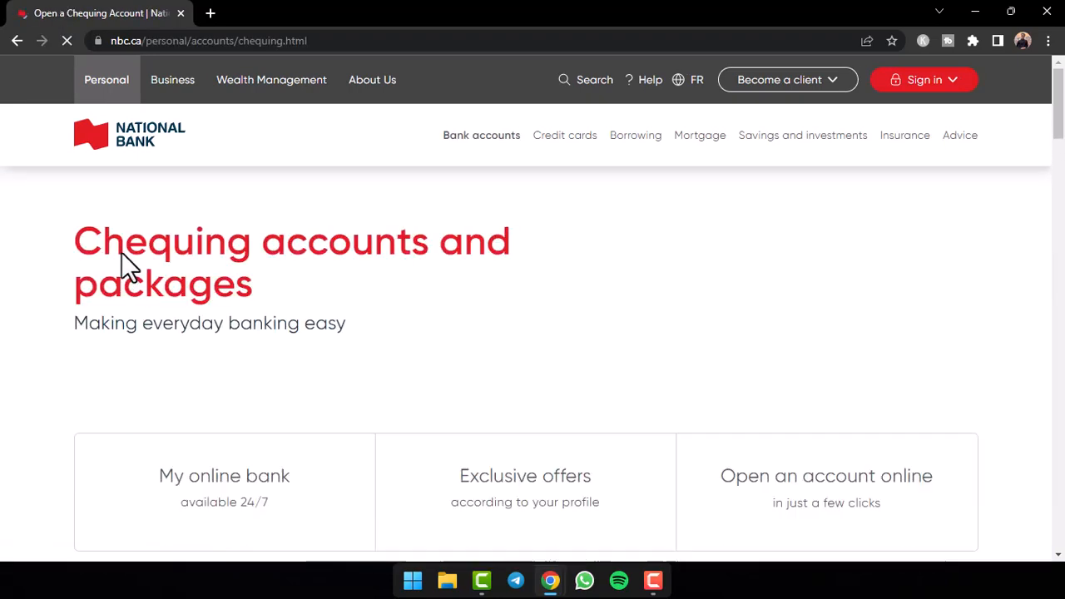
{"action": "scroll", "scroll_direction": "down", "scroll_amount": 3}
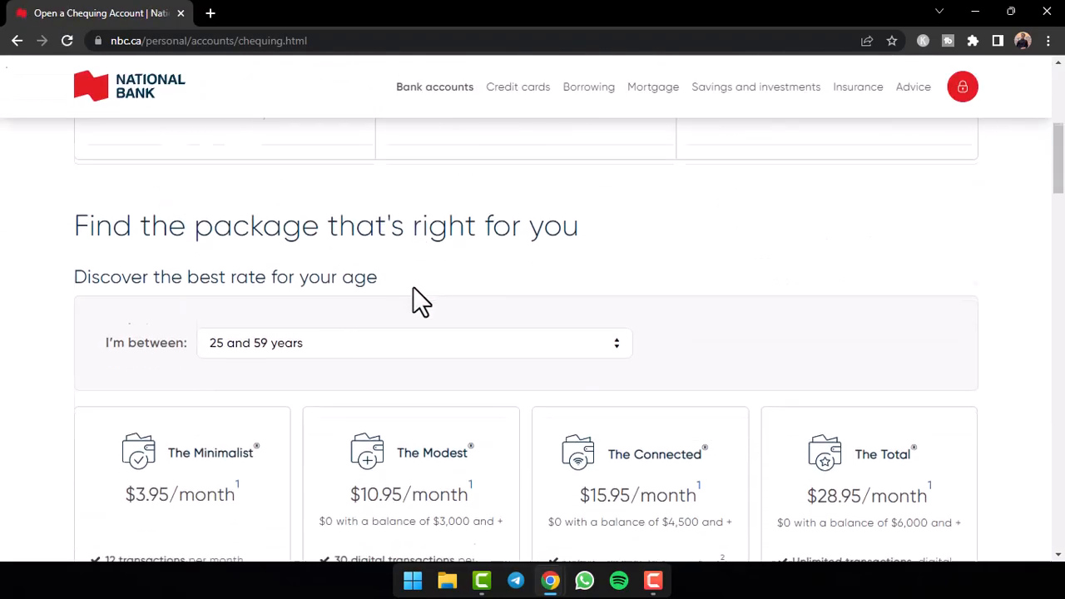
{"action": "scroll", "scroll_direction": "down", "scroll_amount": 3}
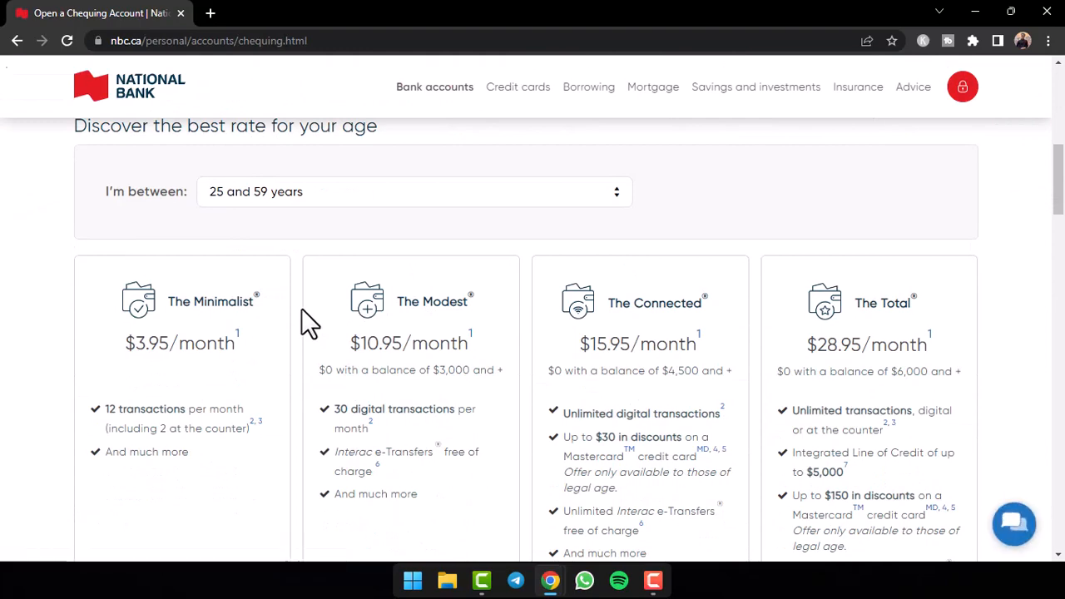
{"action": "scroll", "scroll_direction": "down", "scroll_amount": 3}
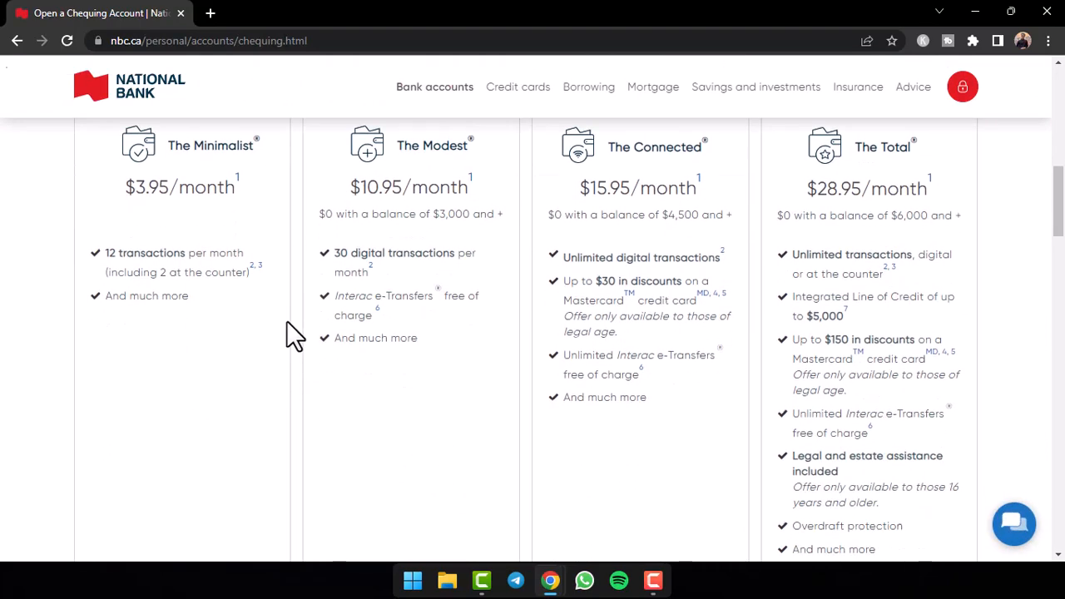
{"action": "mouse_move", "coordinate": [420, 324]}
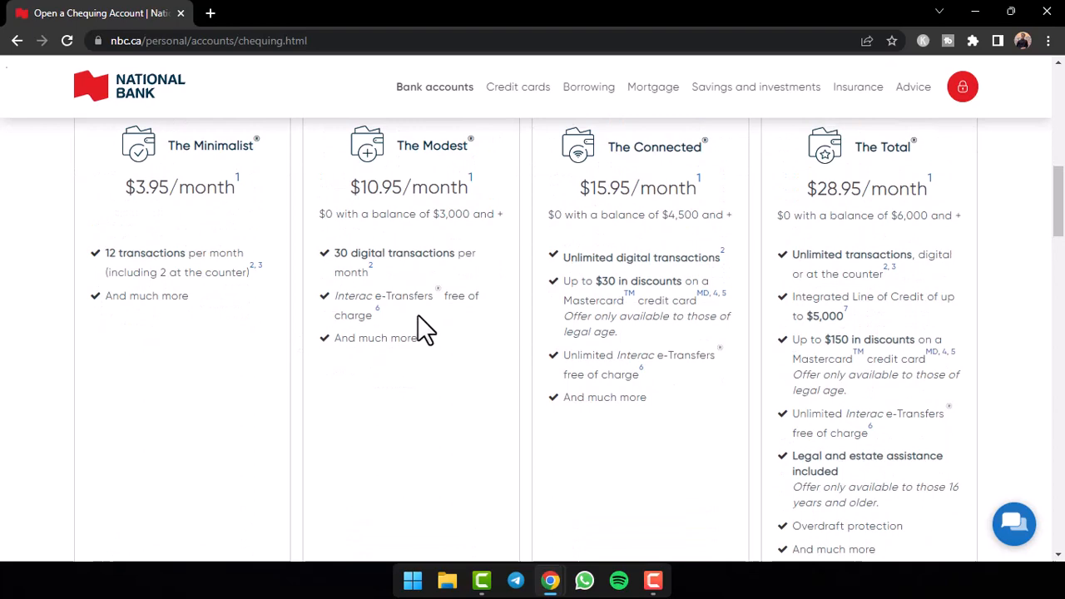
{"action": "scroll", "scroll_direction": "down", "scroll_amount": 3}
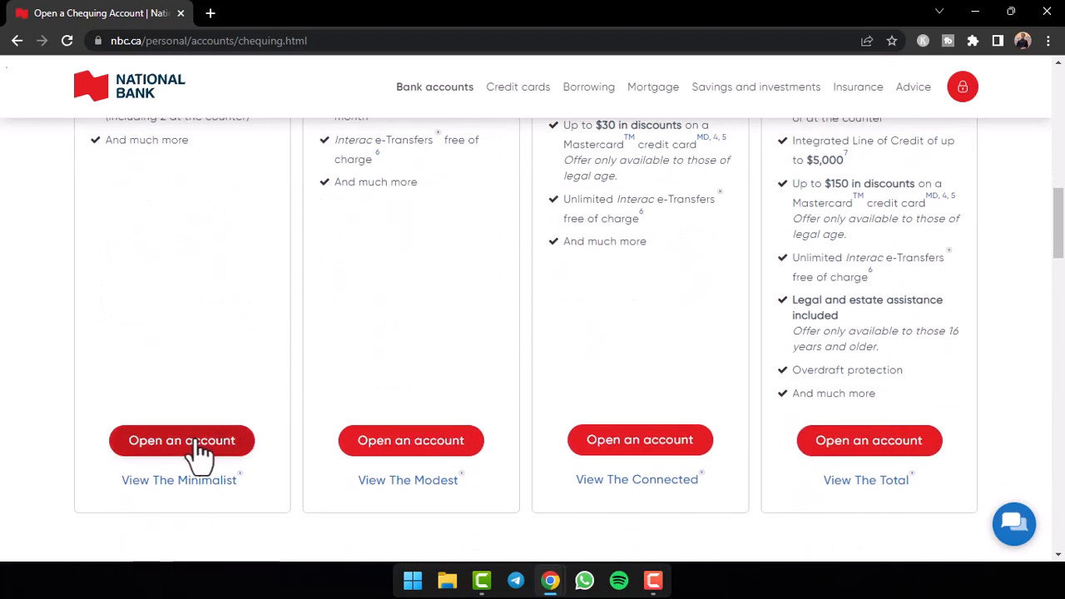
Step: Start opening The Minimalist account online as a new client
{"action": "left_click", "coordinate": [181, 440]}
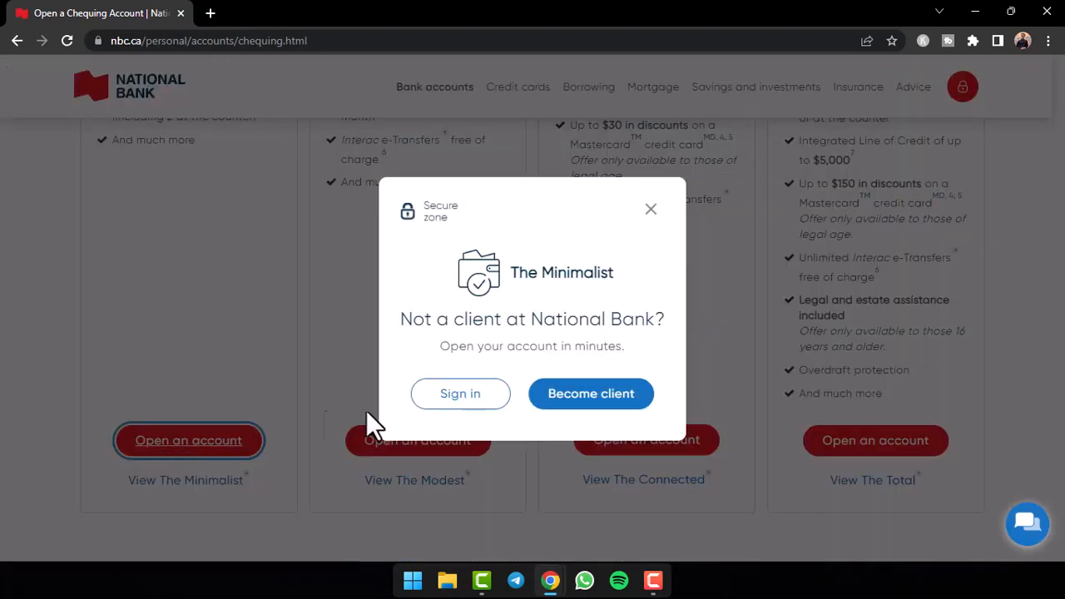
{"action": "mouse_move", "coordinate": [408, 404]}
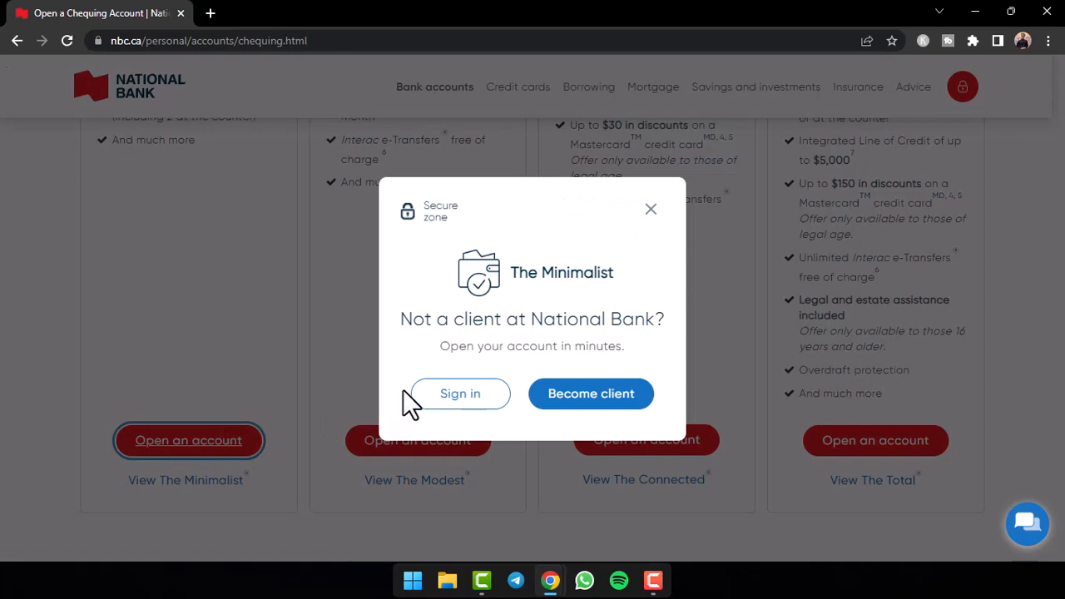
{"action": "mouse_move", "coordinate": [460, 408]}
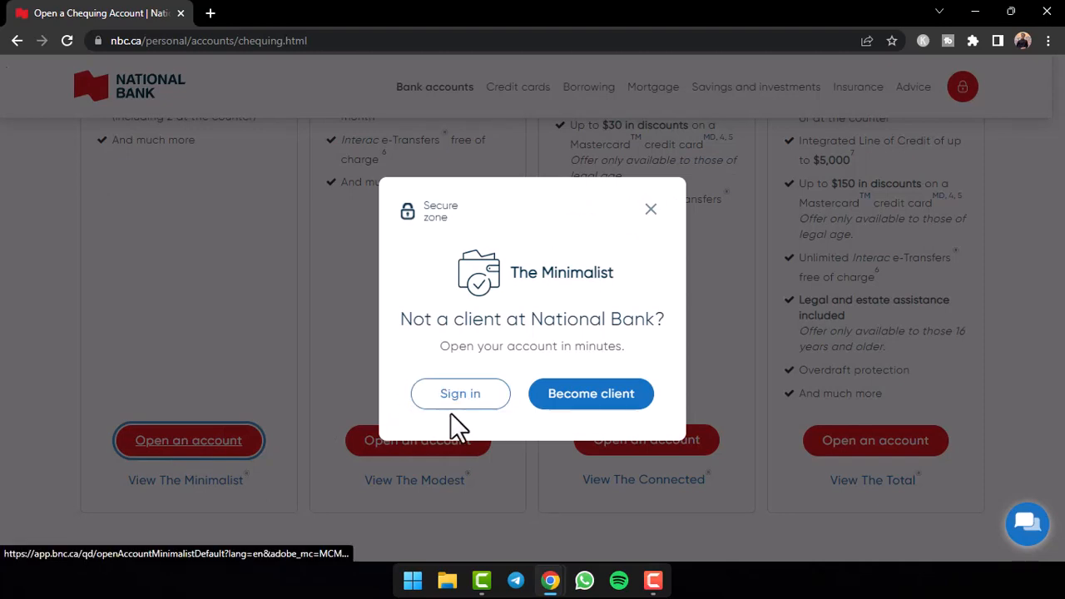
{"action": "left_click", "coordinate": [591, 393]}
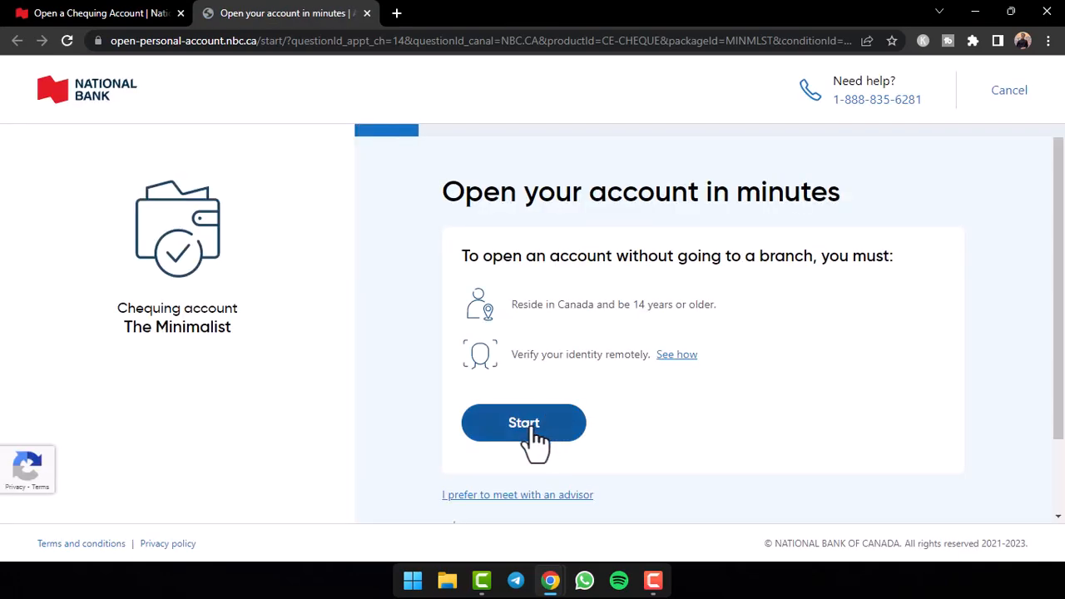
Step: Start the application: Daily transactions use, Savings as fund source, sole user confirmed
{"action": "left_click", "coordinate": [524, 423]}
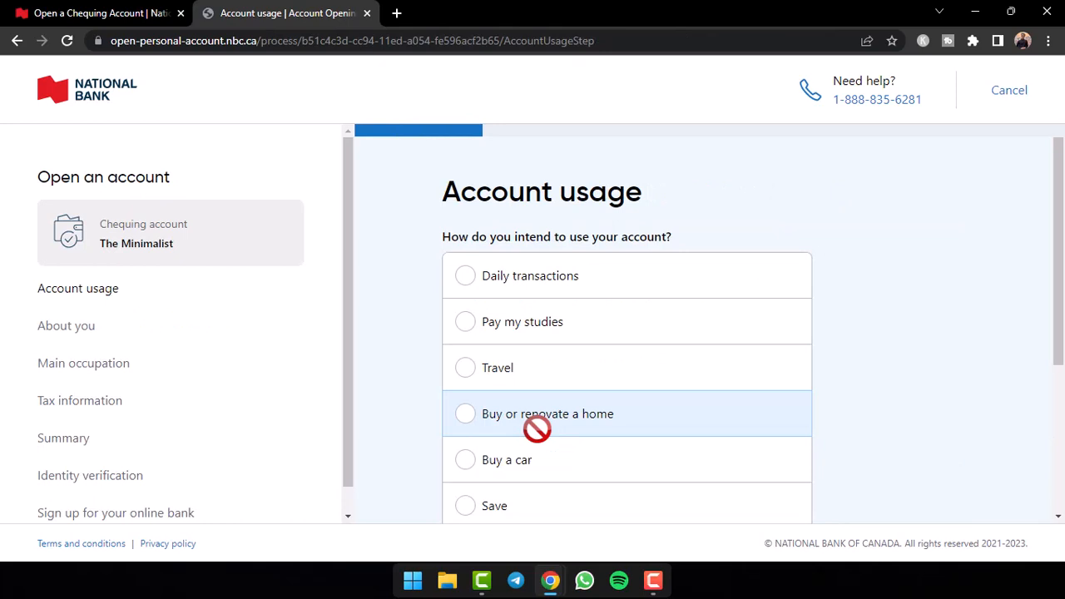
{"action": "scroll", "scroll_direction": "down", "scroll_amount": 3}
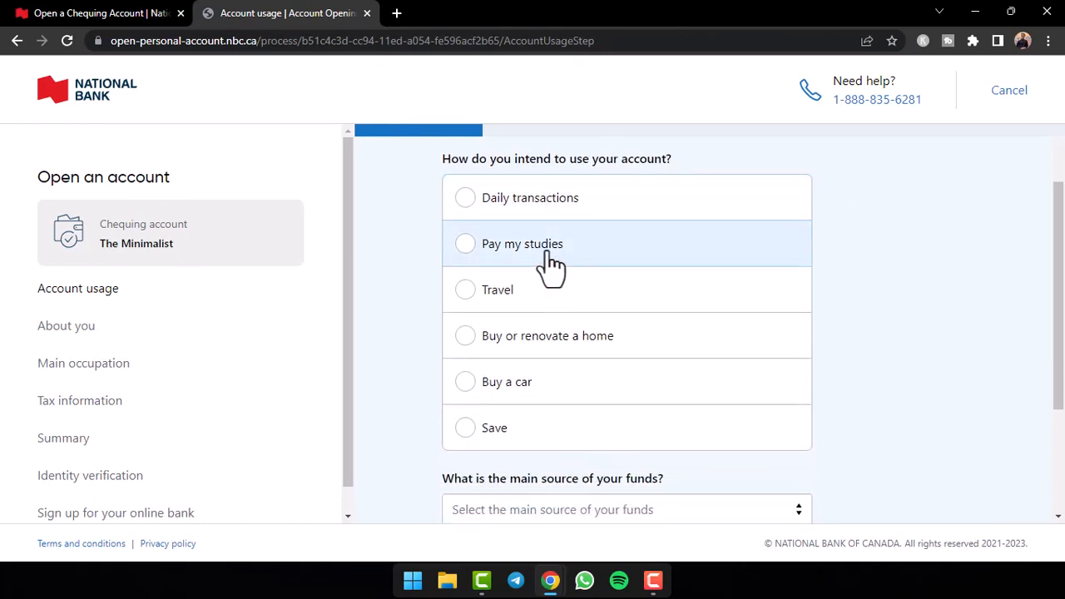
{"action": "left_click", "coordinate": [465, 197]}
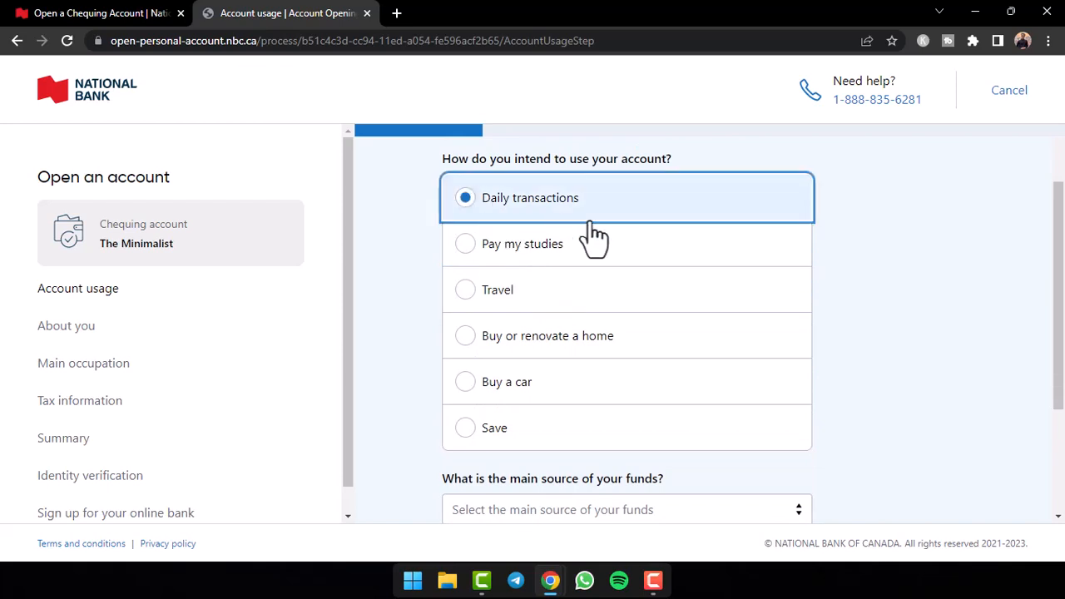
{"action": "scroll", "scroll_direction": "down", "scroll_amount": 3}
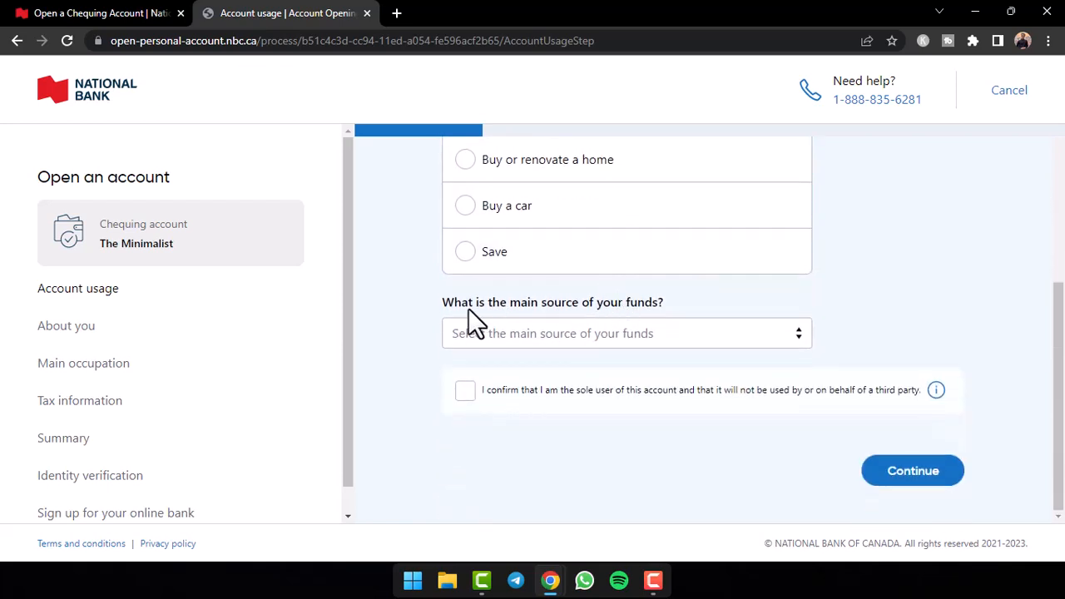
{"action": "left_click", "coordinate": [626, 333]}
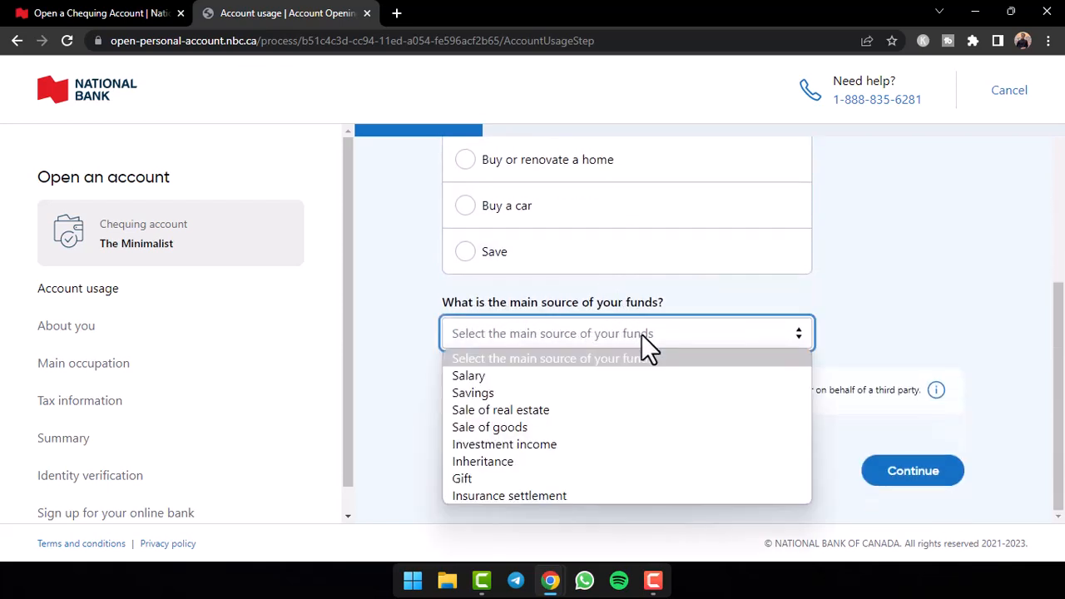
{"action": "left_click", "coordinate": [472, 393]}
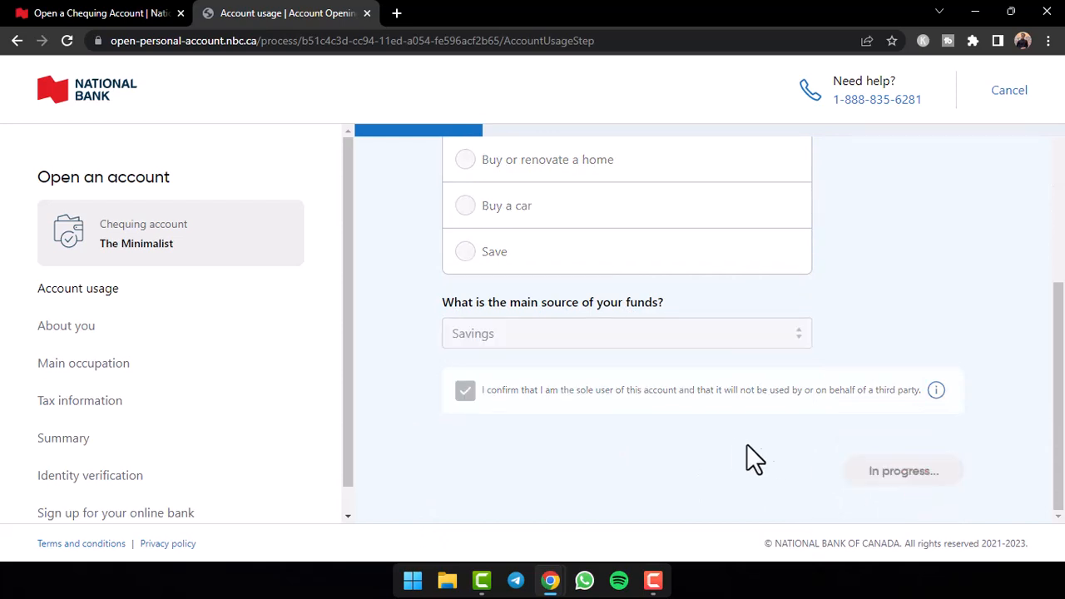
{"action": "left_click", "coordinate": [903, 470]}
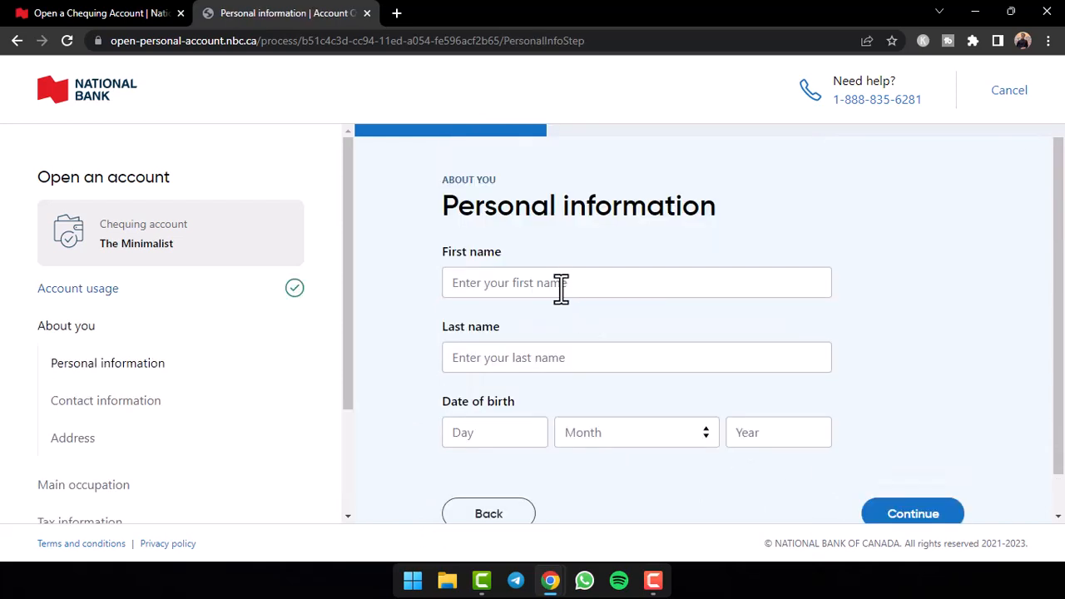
Step: Submit name, date of birth, email and phone, accepting electronic documents consent
{"action": "left_click", "coordinate": [637, 282]}
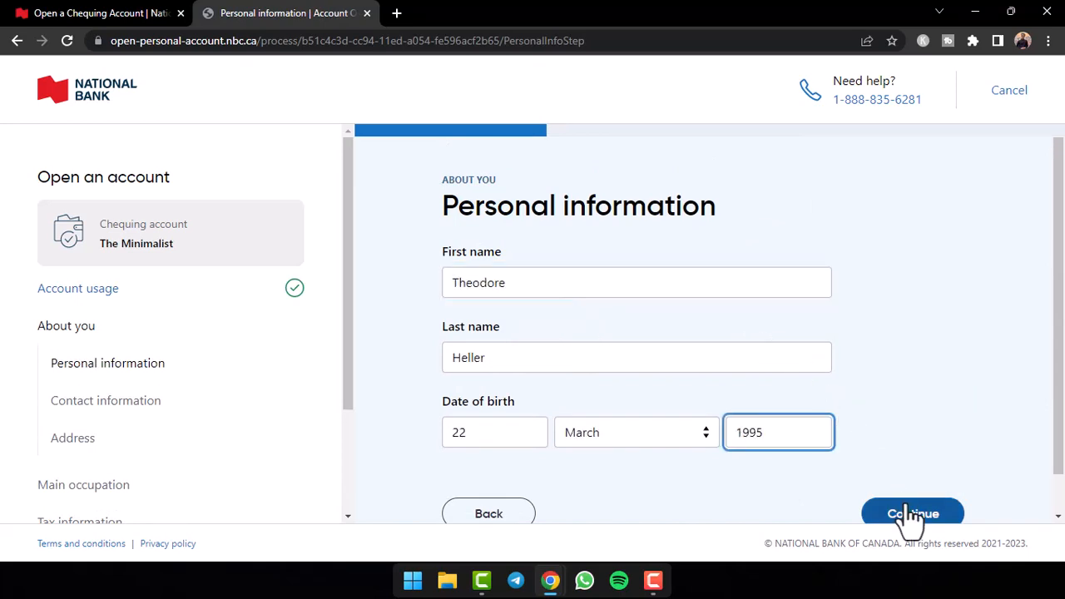
{"action": "left_click", "coordinate": [912, 513]}
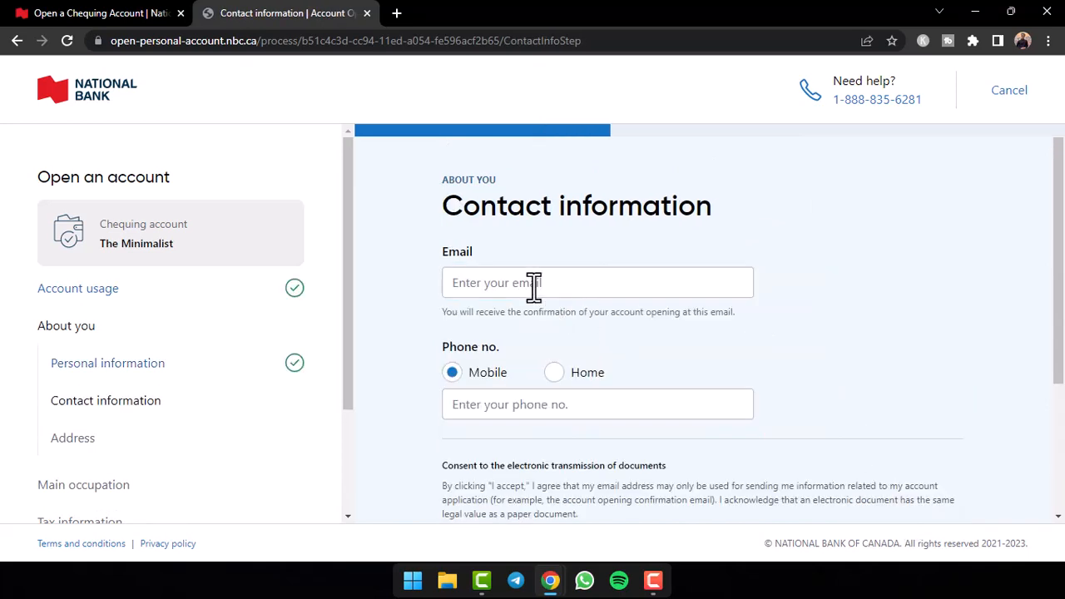
{"action": "left_click", "coordinate": [597, 282]}
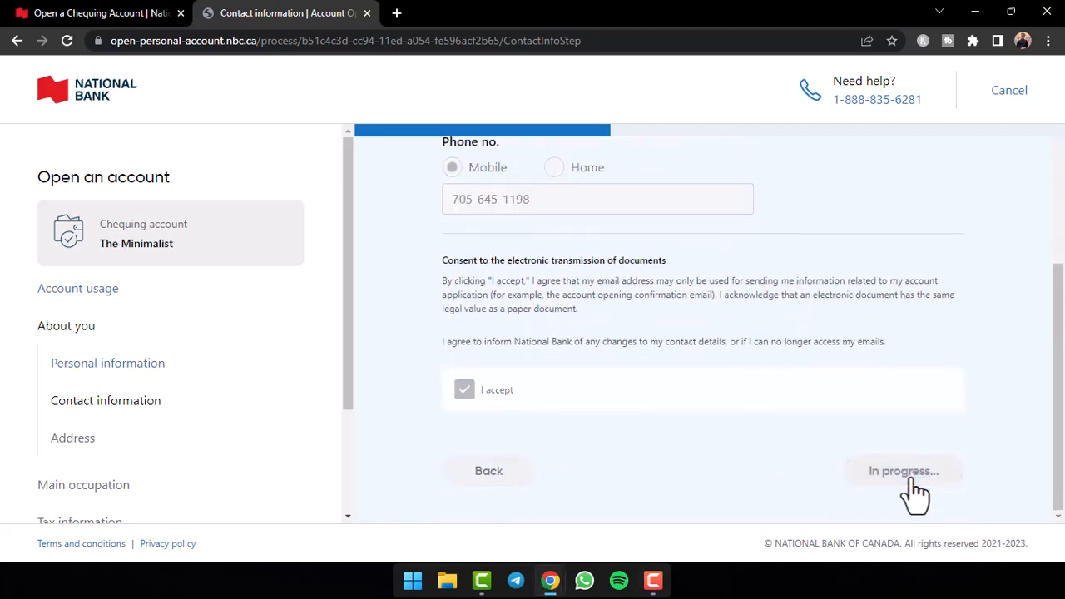
{"action": "left_click", "coordinate": [903, 470]}
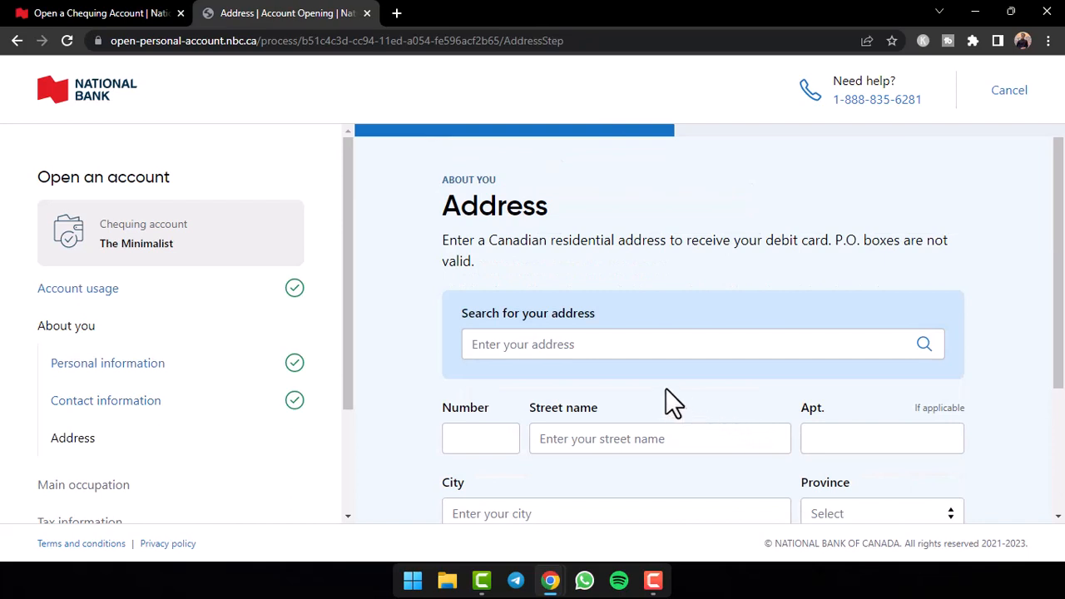
Step: Confirm the address and set occupation to Unemployed as of December 2020
{"action": "scroll", "scroll_direction": "down", "scroll_amount": 3}
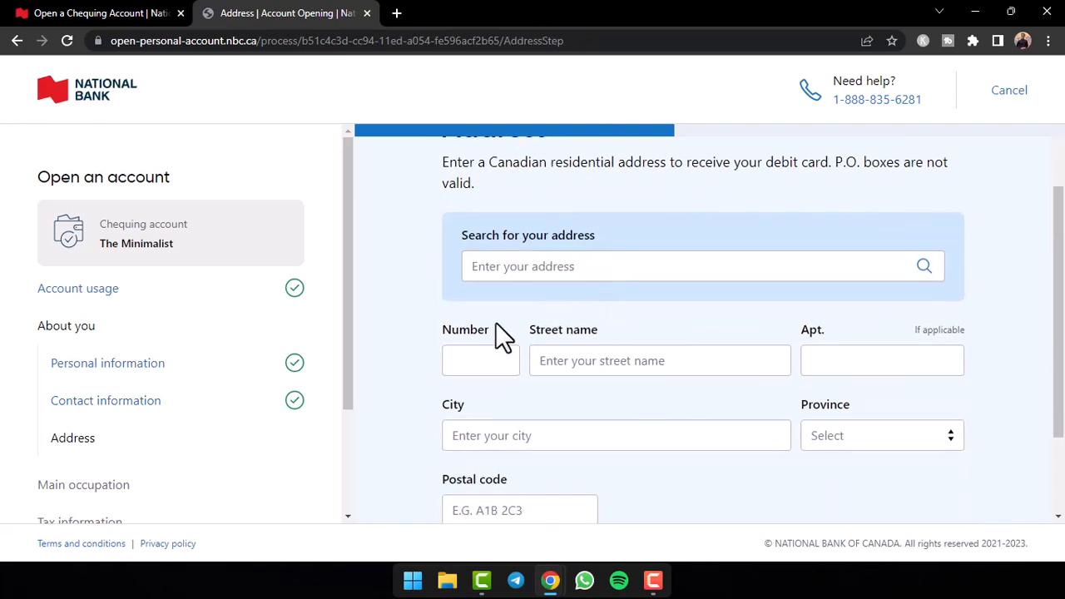
{"action": "scroll", "scroll_direction": "down", "scroll_amount": 3}
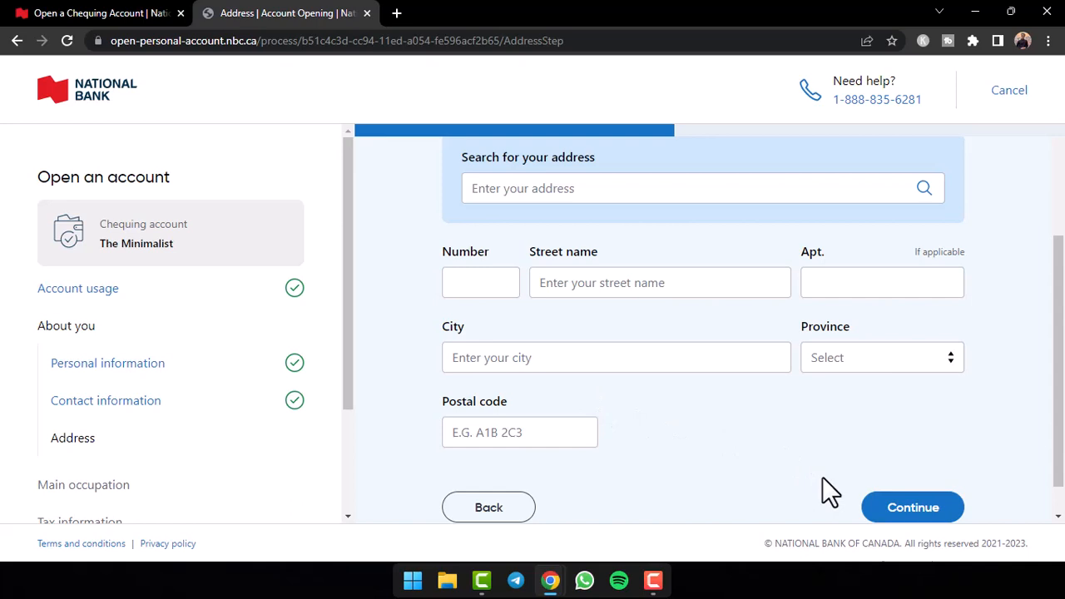
{"action": "left_click", "coordinate": [912, 507]}
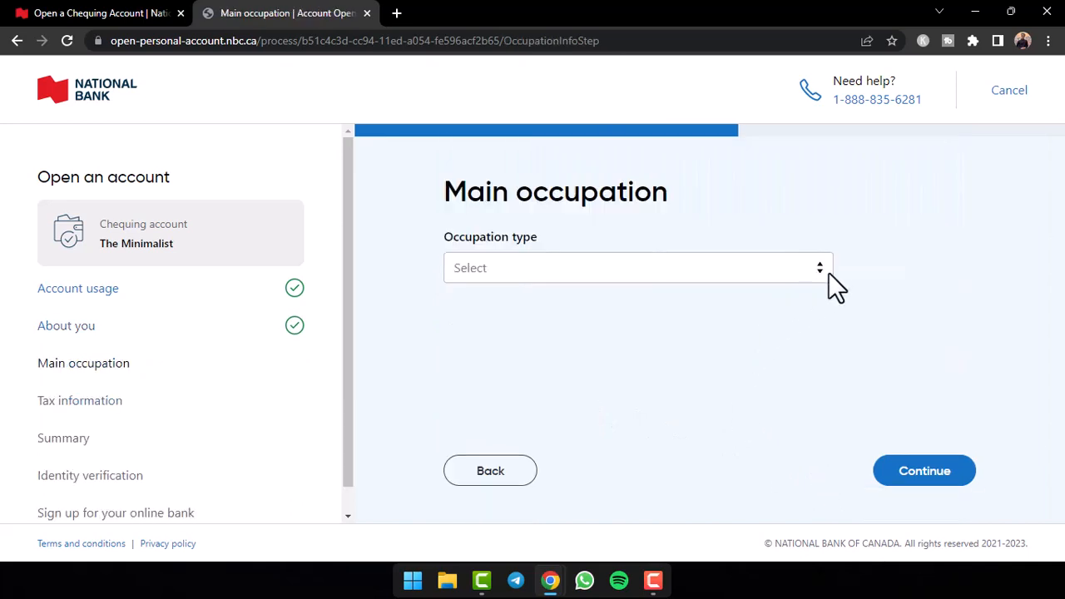
{"action": "left_click", "coordinate": [637, 267]}
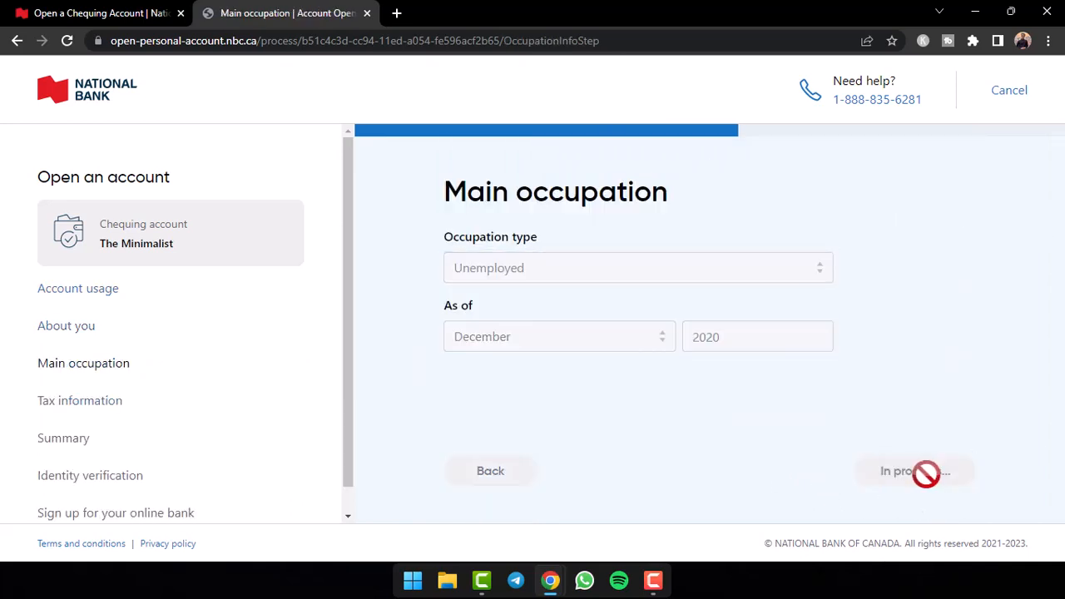
{"action": "left_click", "coordinate": [914, 471]}
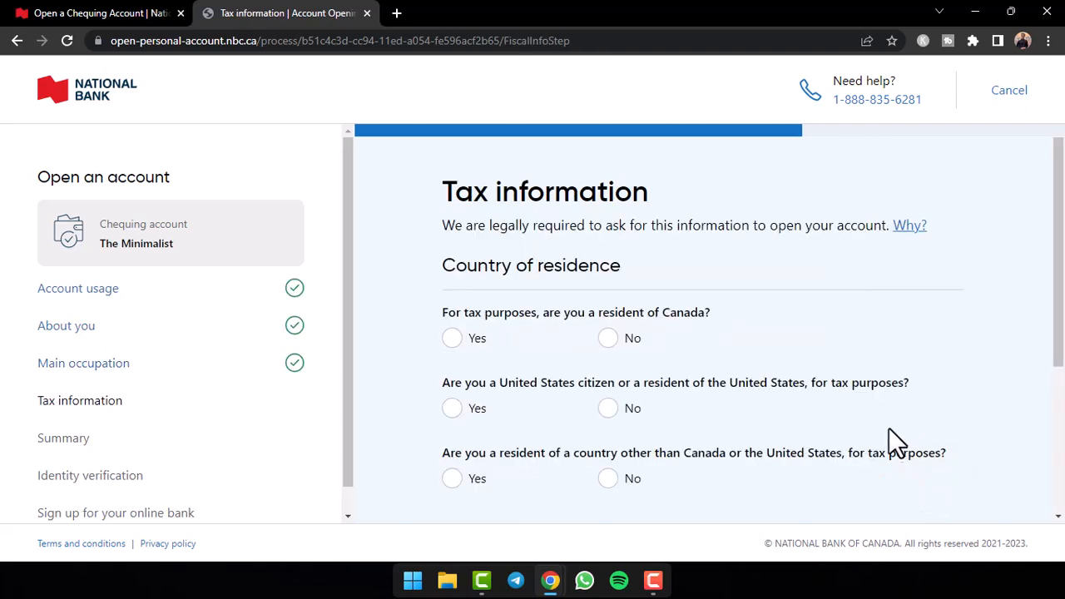
{"action": "mouse_move", "coordinate": [629, 333]}
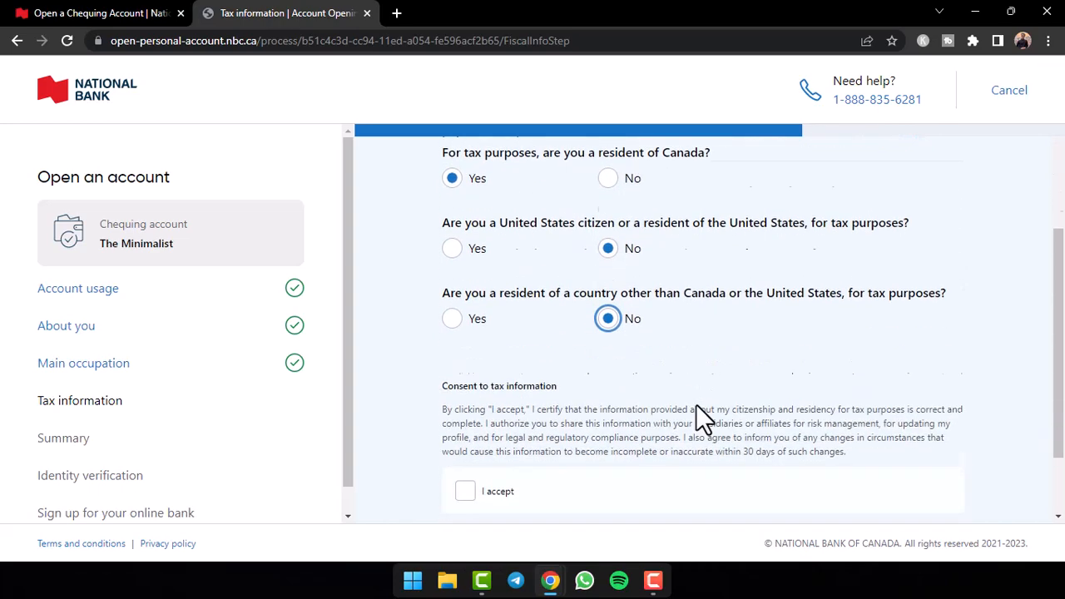
Step: Declare Canadian tax residency only, accept the consent, and submit tax information
{"action": "left_click", "coordinate": [465, 491]}
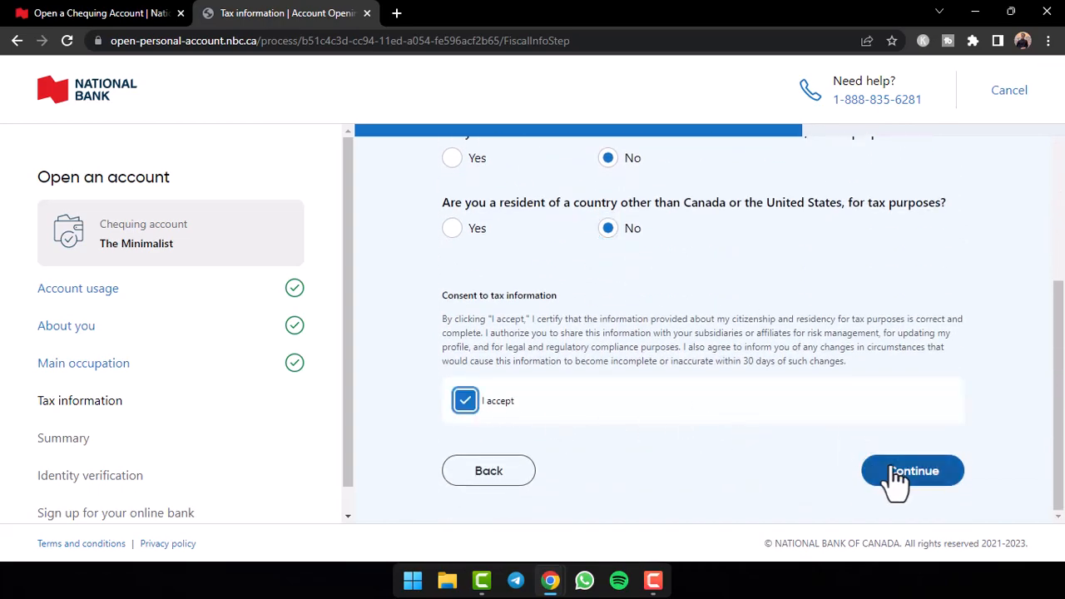
{"action": "left_click", "coordinate": [912, 471]}
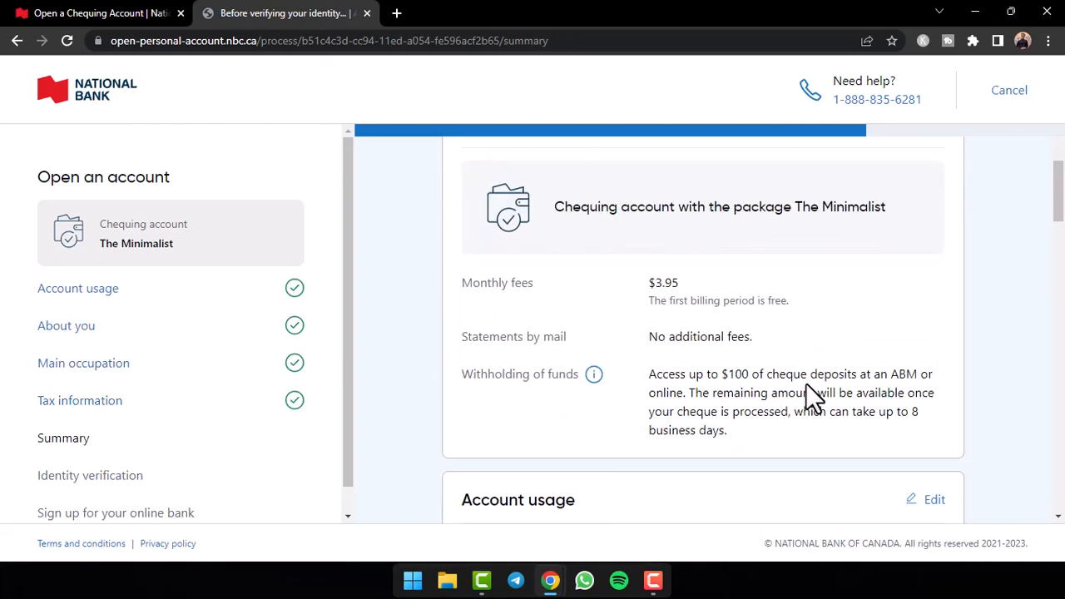
Step: Accept the six account documents and remote identity verification consents, then submit the summary
{"action": "scroll", "scroll_direction": "down", "scroll_amount": 3}
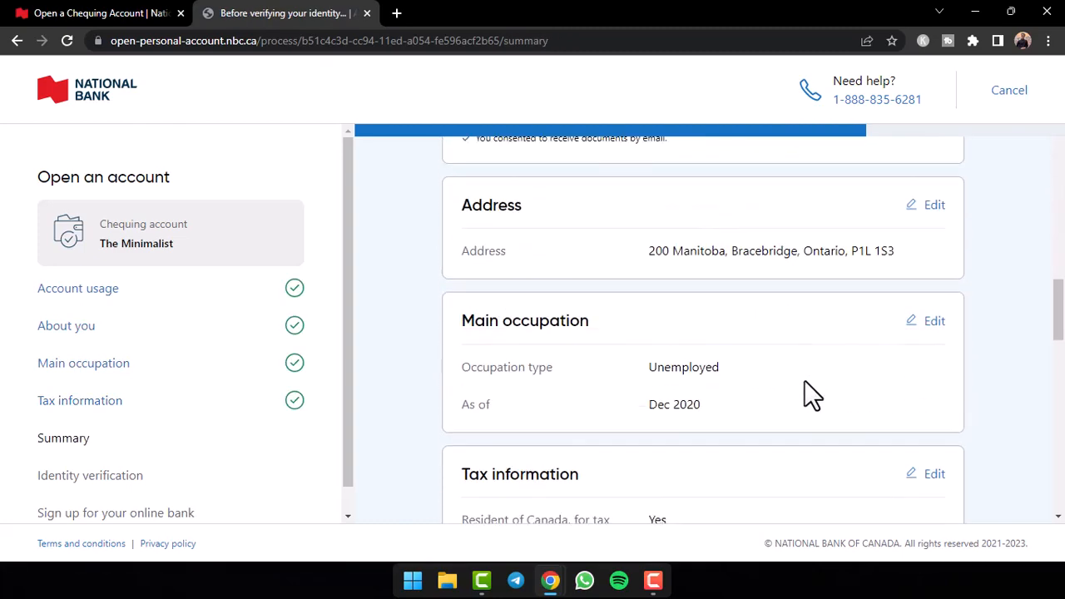
{"action": "scroll", "scroll_direction": "down", "scroll_amount": 3}
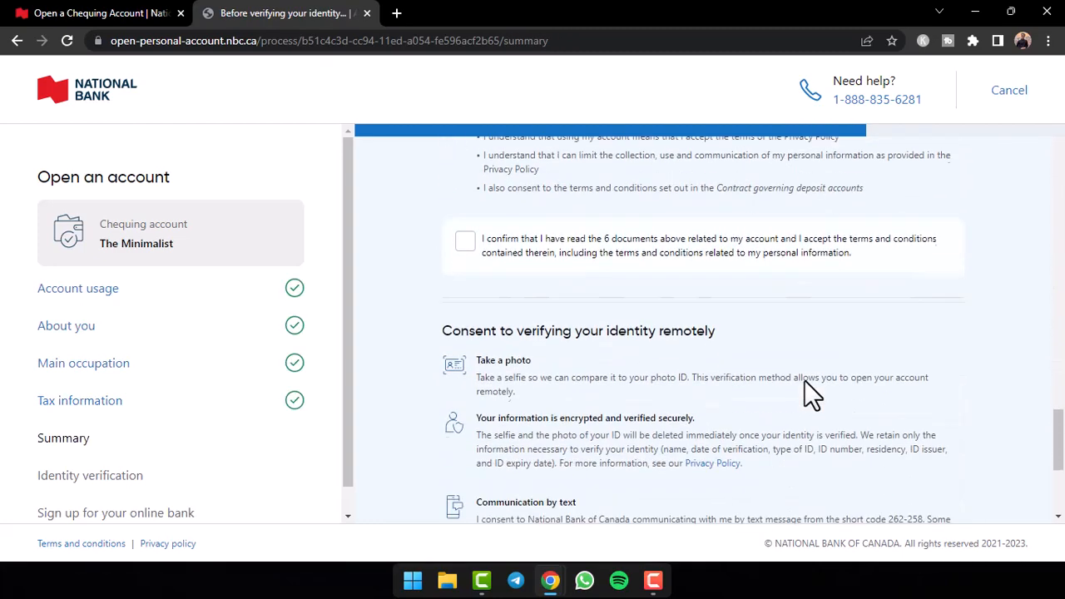
{"action": "left_click", "coordinate": [465, 240]}
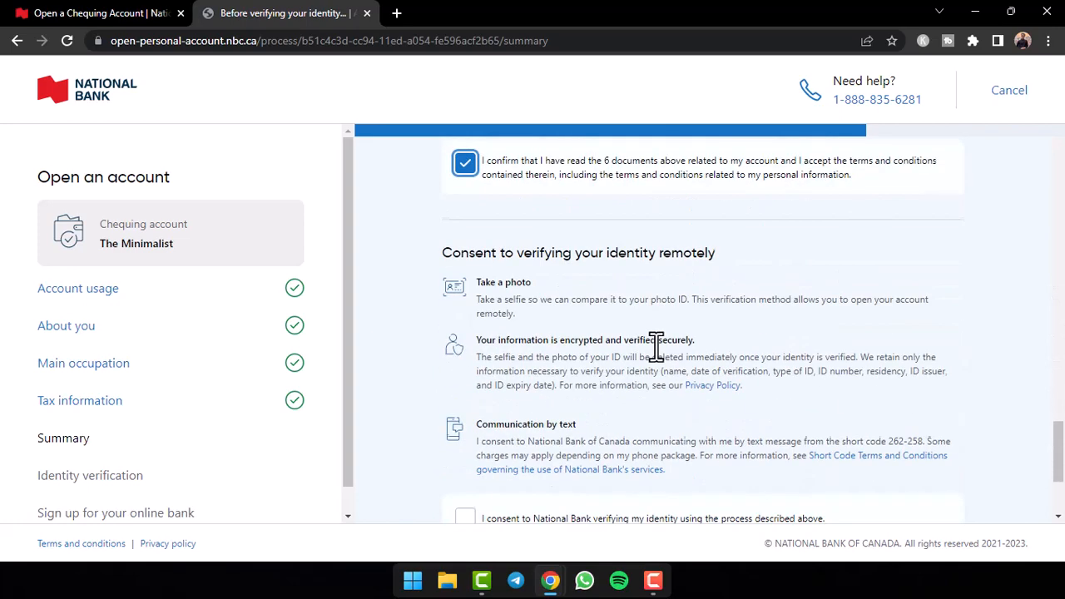
{"action": "left_click", "coordinate": [465, 334]}
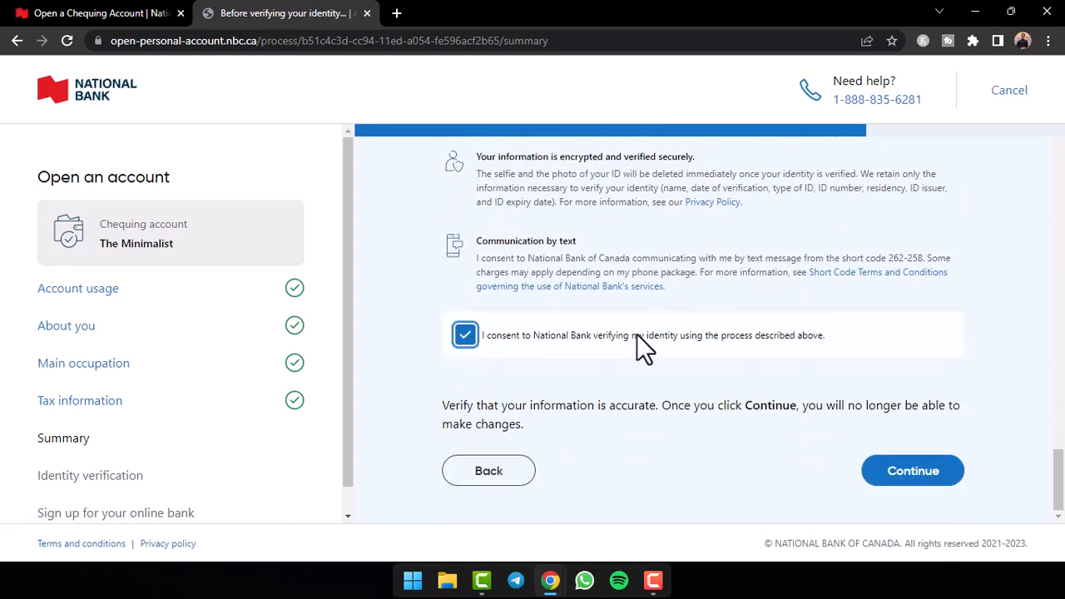
{"action": "mouse_move", "coordinate": [913, 470]}
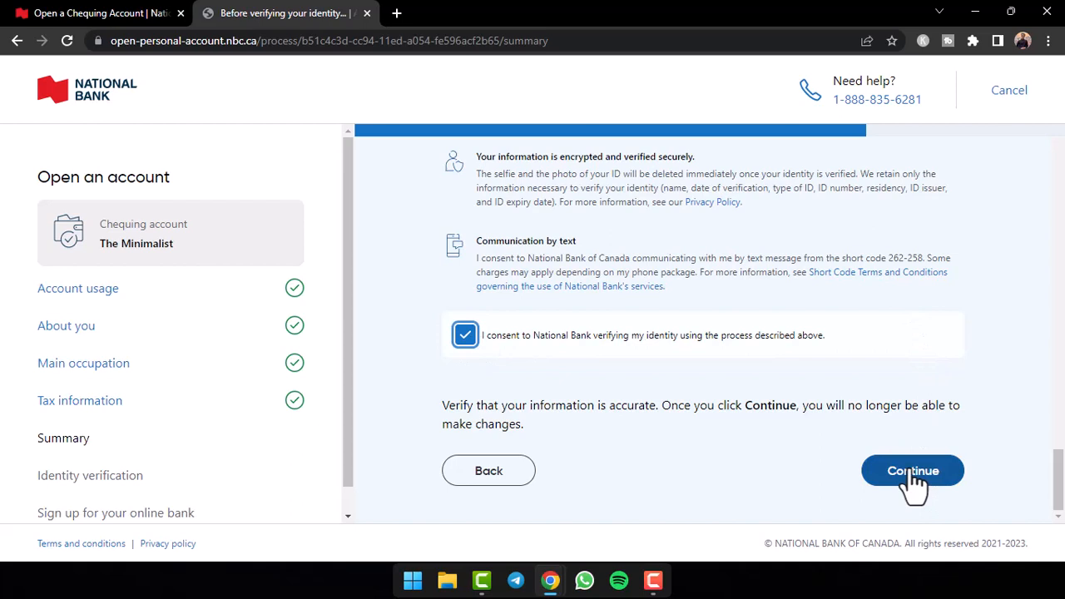
{"action": "left_click", "coordinate": [912, 470]}
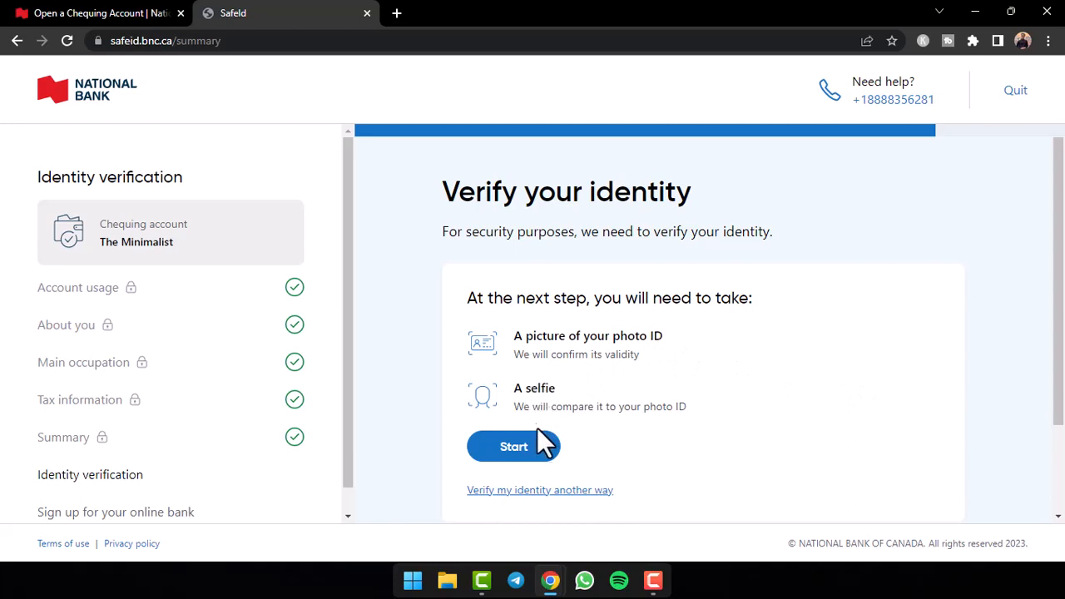
{"action": "mouse_move", "coordinate": [632, 387]}
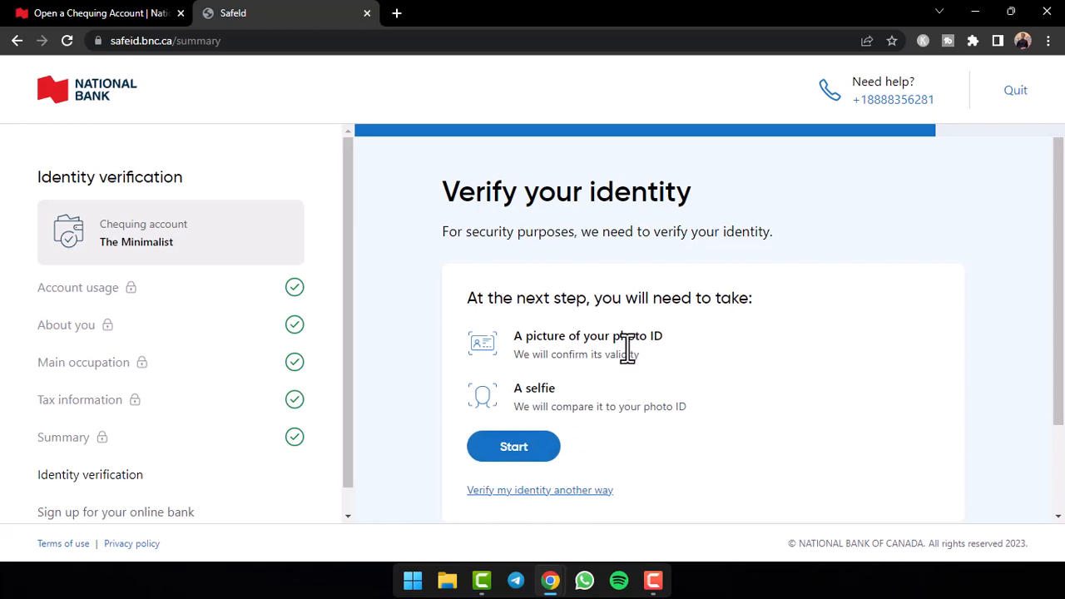
{"action": "mouse_move", "coordinate": [632, 362]}
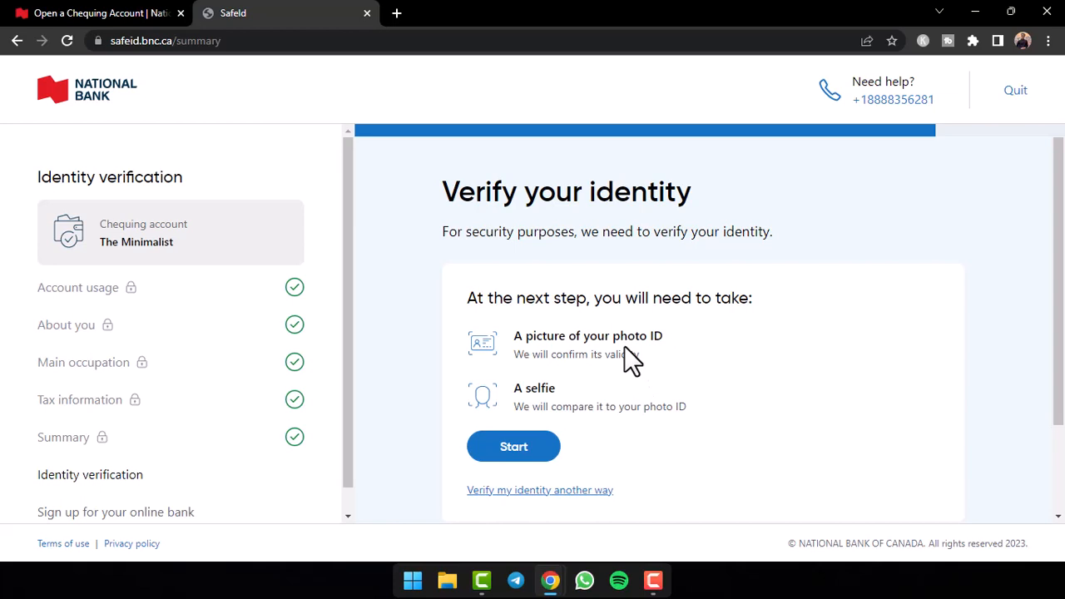
{"action": "mouse_move", "coordinate": [624, 346]}
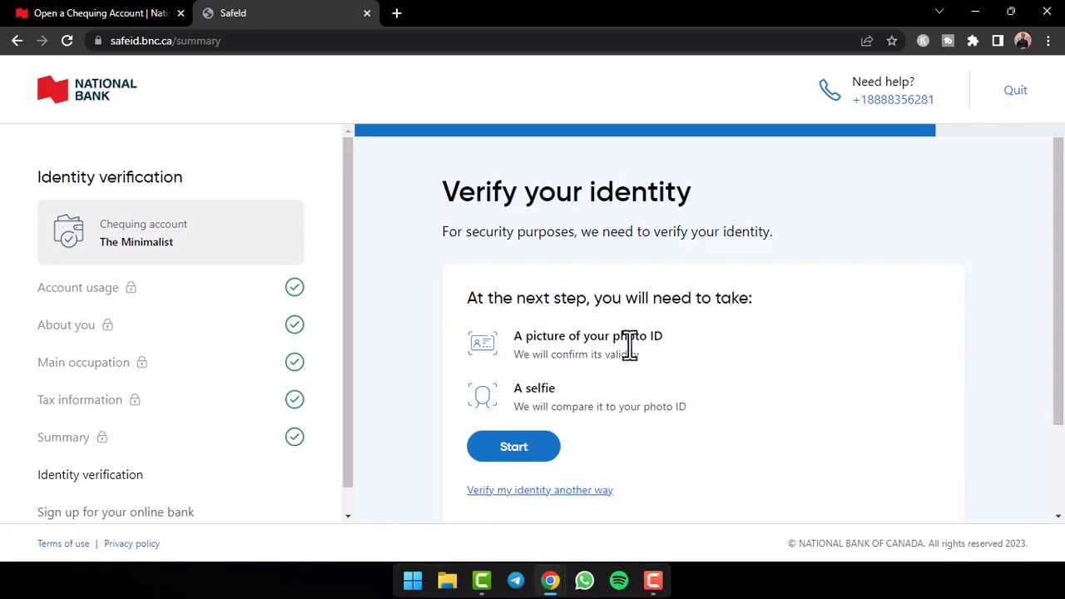
{"action": "mouse_move", "coordinate": [634, 346]}
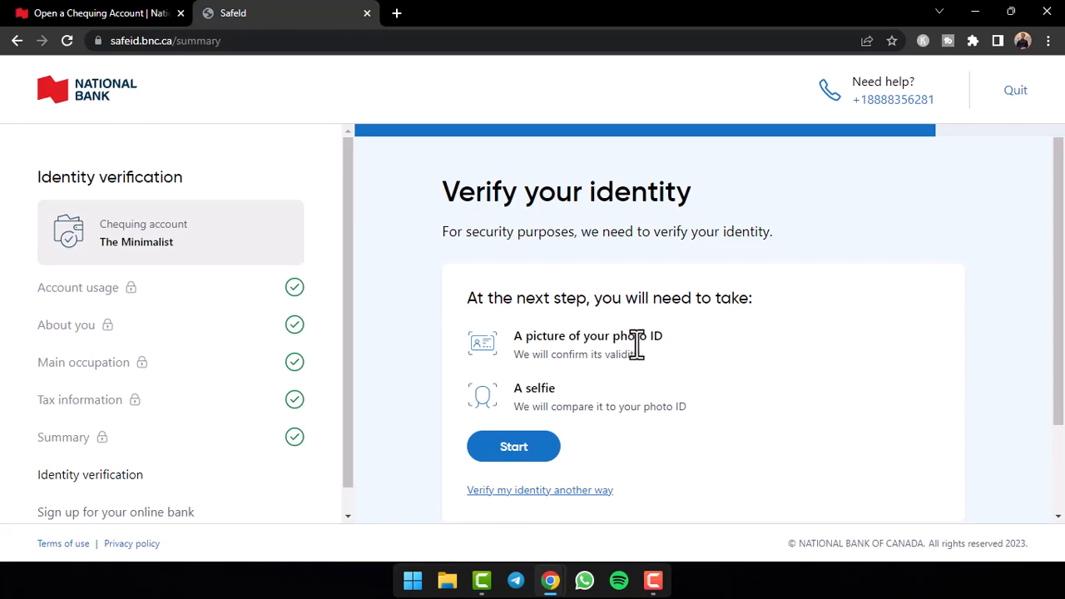
{"action": "mouse_move", "coordinate": [662, 100]}
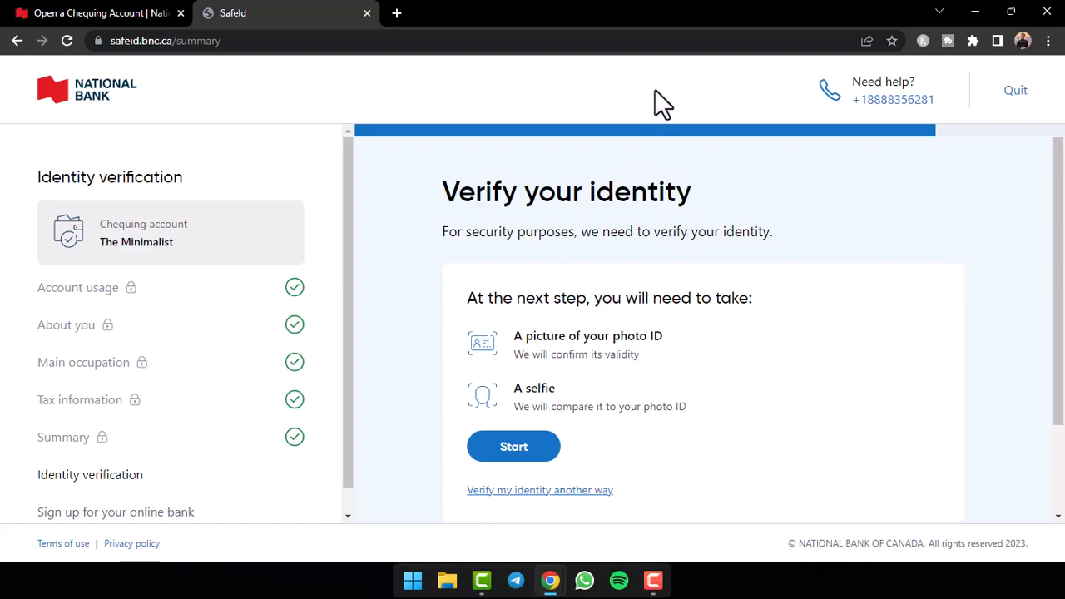